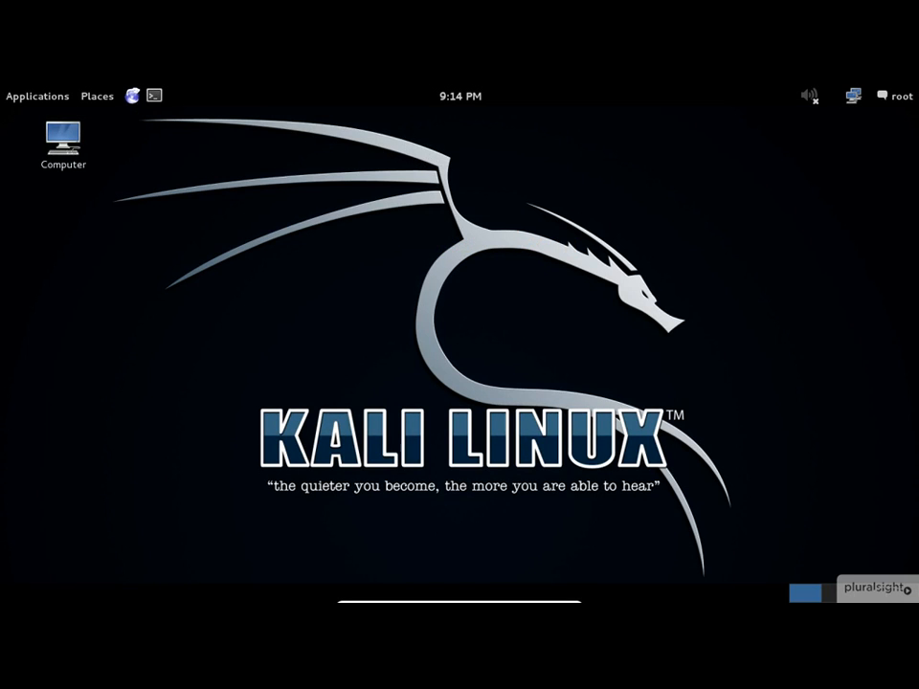
# Step: Launch Iceweasel, load dnsstuff.com and scroll down to the DNSstuff Toolbox section
pyautogui.click(132, 95)
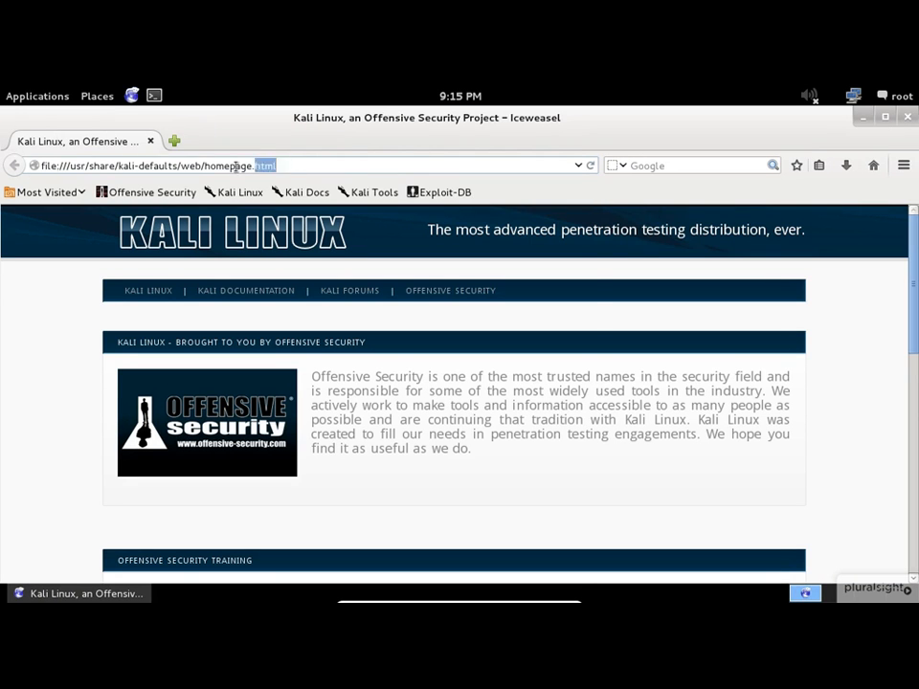
pyautogui.write('dnsstuff.com')
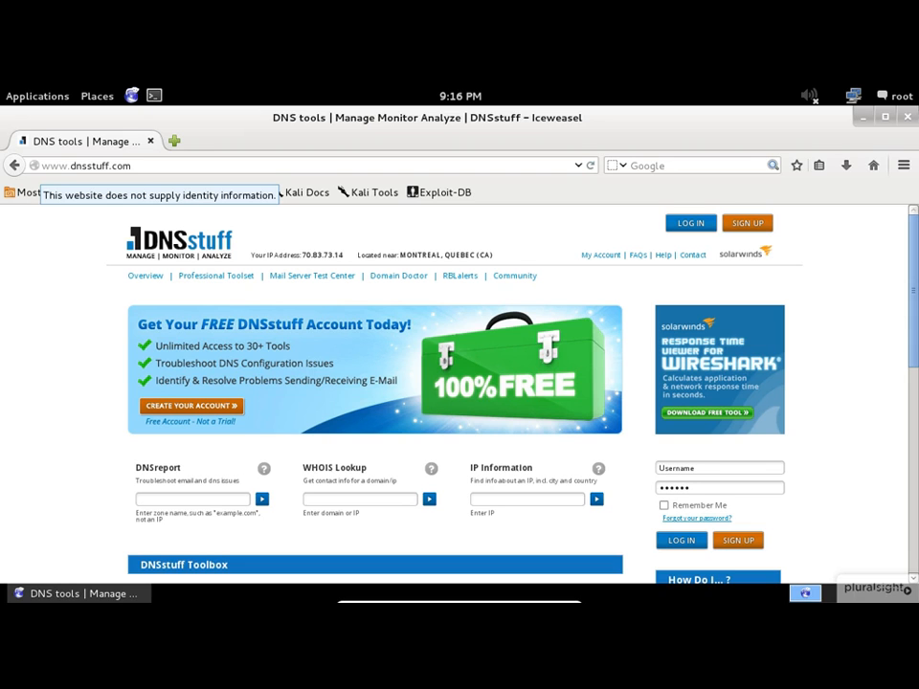
pyautogui.scroll(-3)
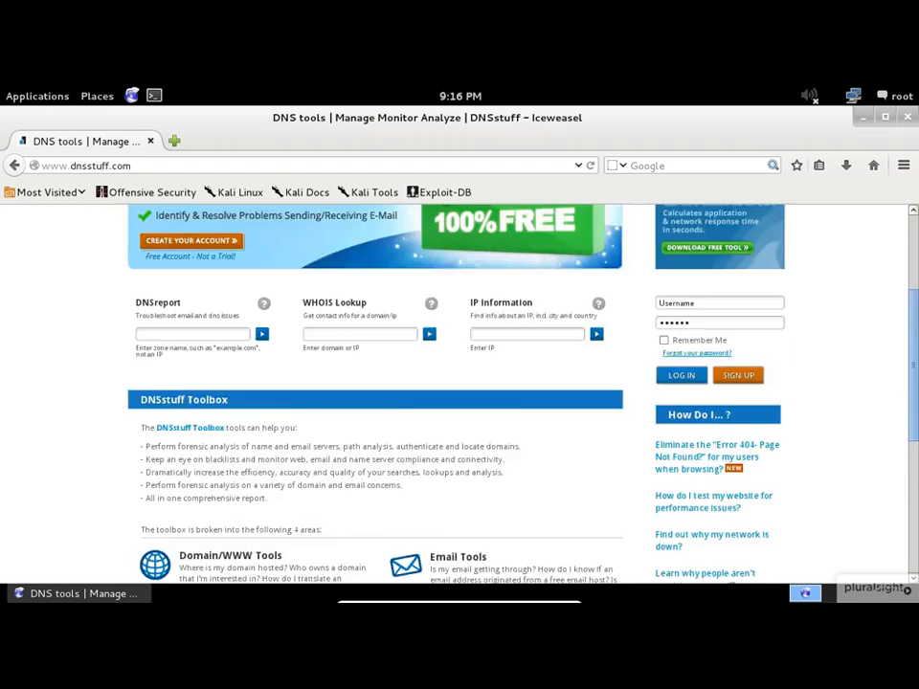
pyautogui.scroll(-3)
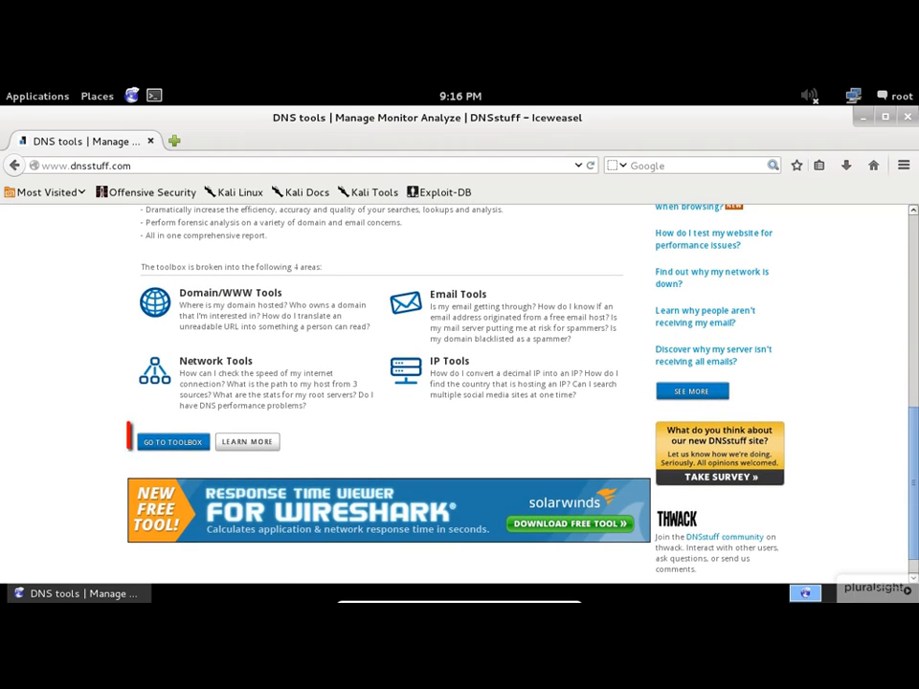
pyautogui.click(173, 441)
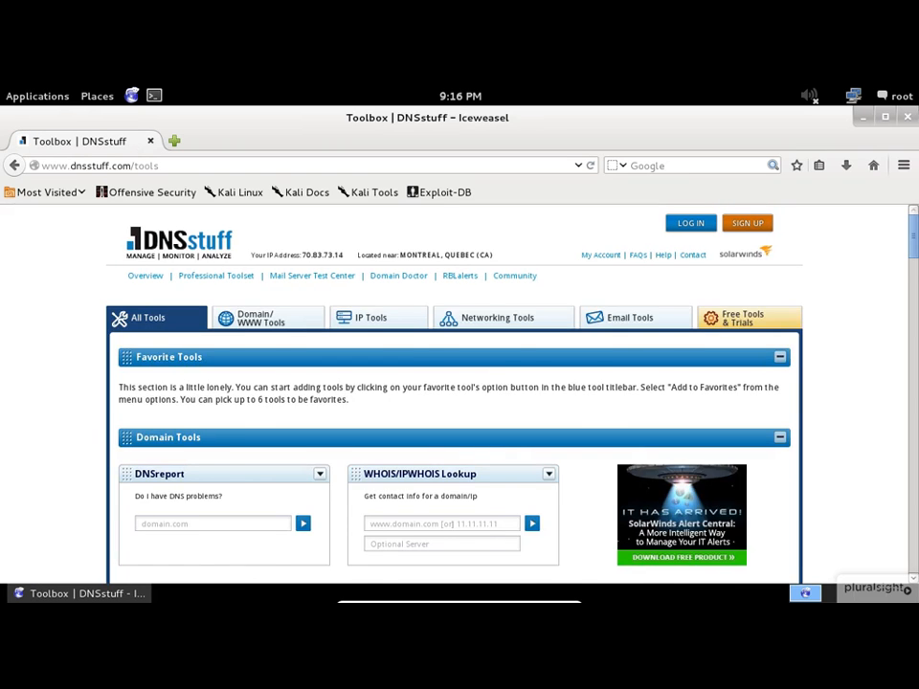
# Step: Filter the toolbox to Domain/WWW Tools and scroll through TLD lookup, SSL examination, DNS lookup
pyautogui.scroll(-3)
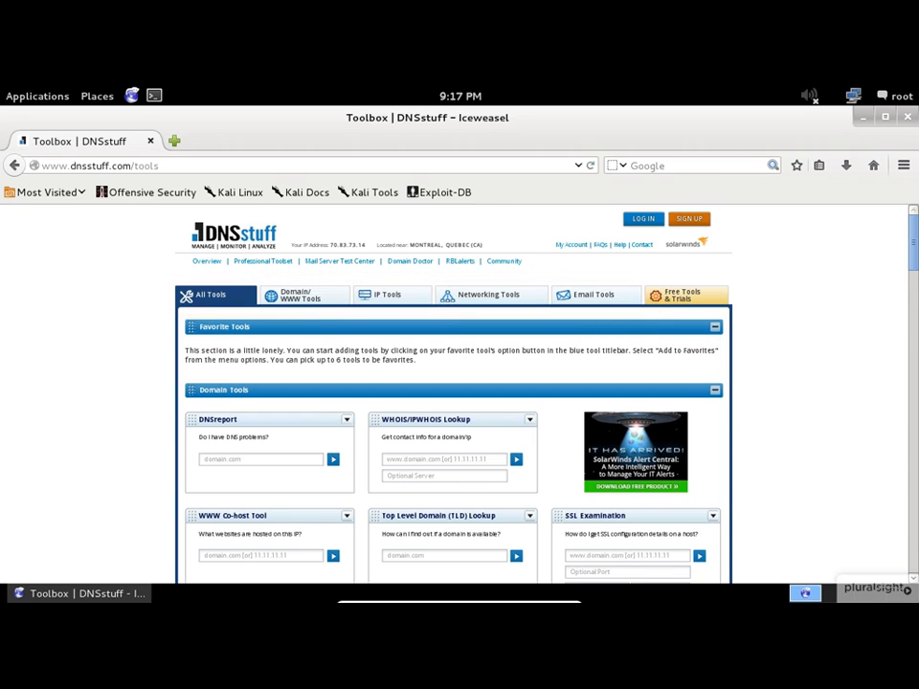
pyautogui.click(302, 295)
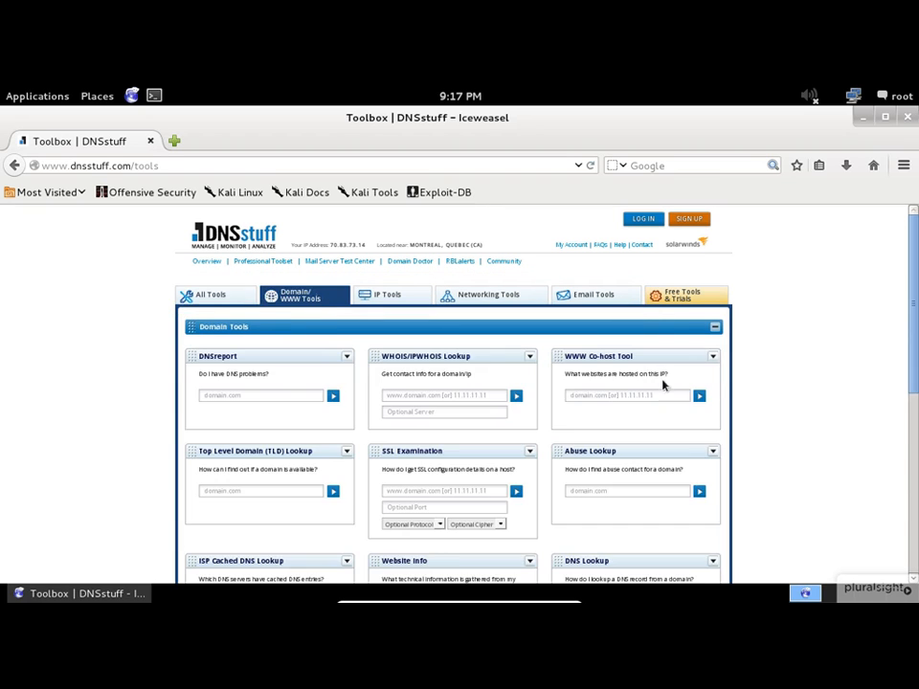
pyautogui.scroll(-3)
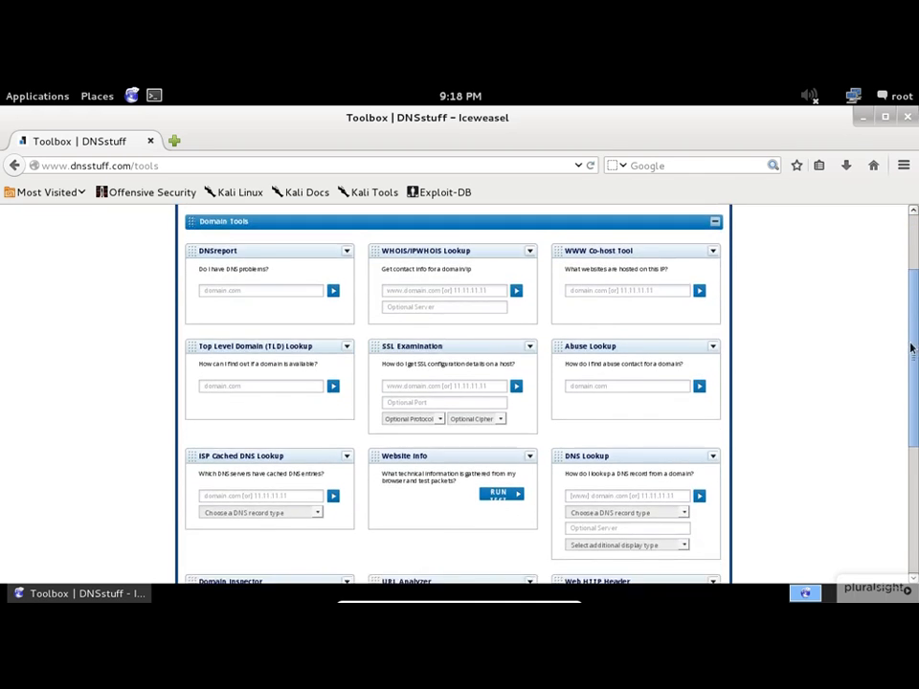
pyautogui.scroll(-3)
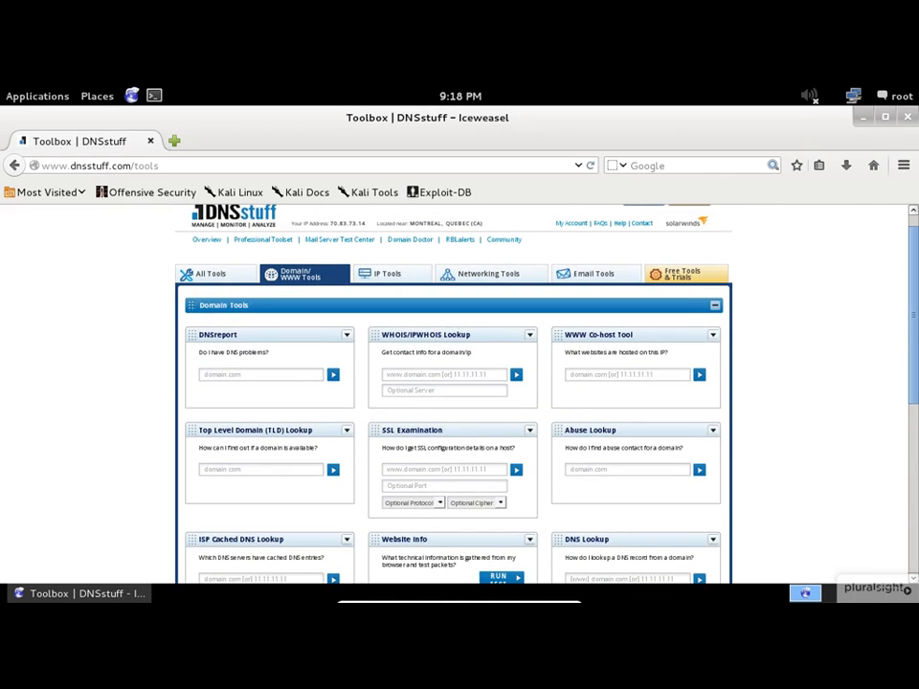
# Step: Show the IP Tools tab, listing Ping, IP Information, Reverse DNS Lookup and Country Tool
pyautogui.click(386, 273)
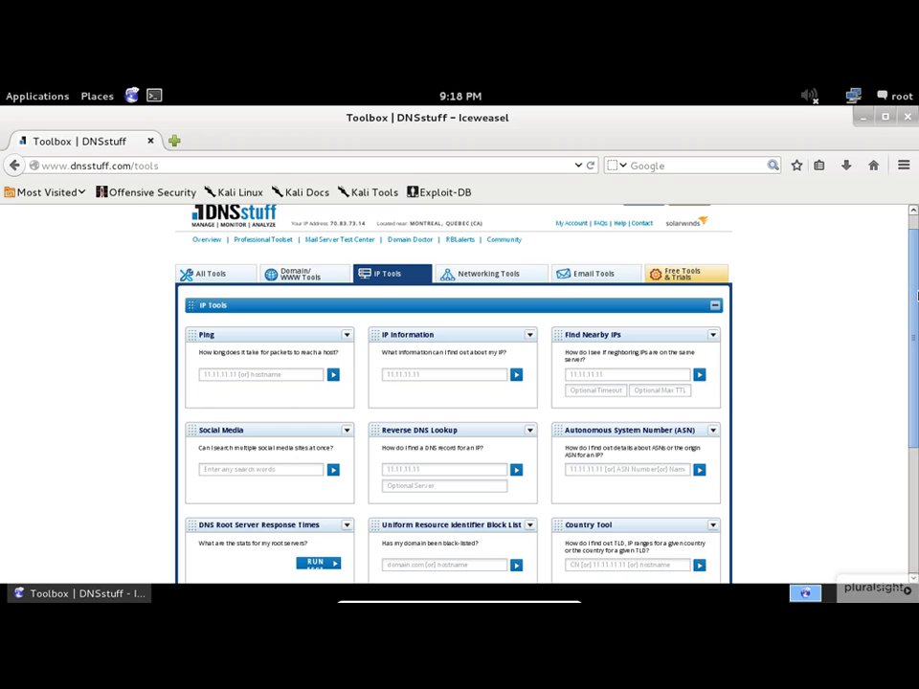
pyautogui.scroll(-3)
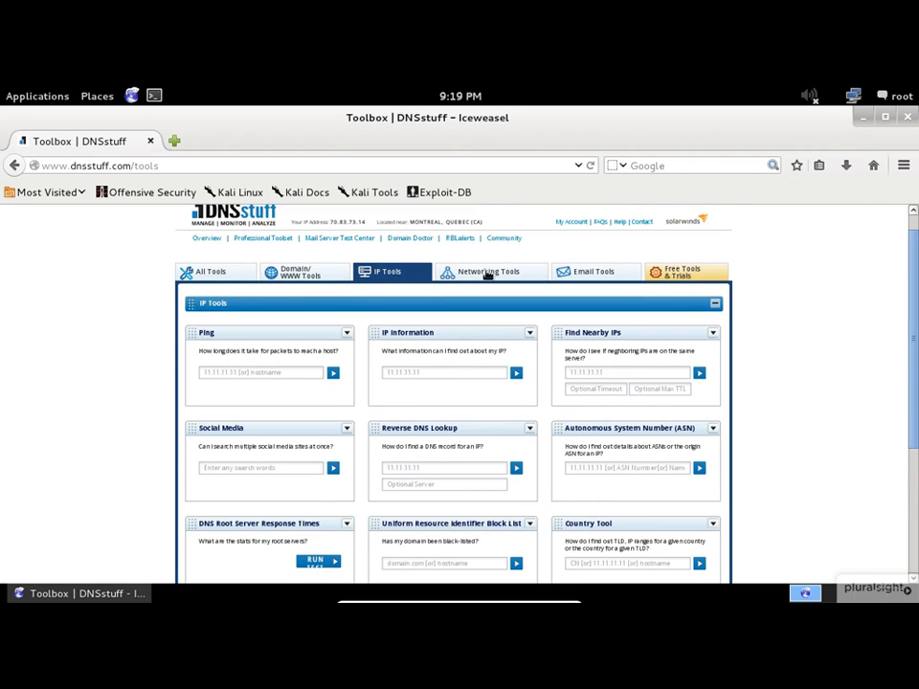
# Step: Show the Networking Tools tab and scroll through DNS Timing, Traceroute and Speed Test
pyautogui.click(489, 271)
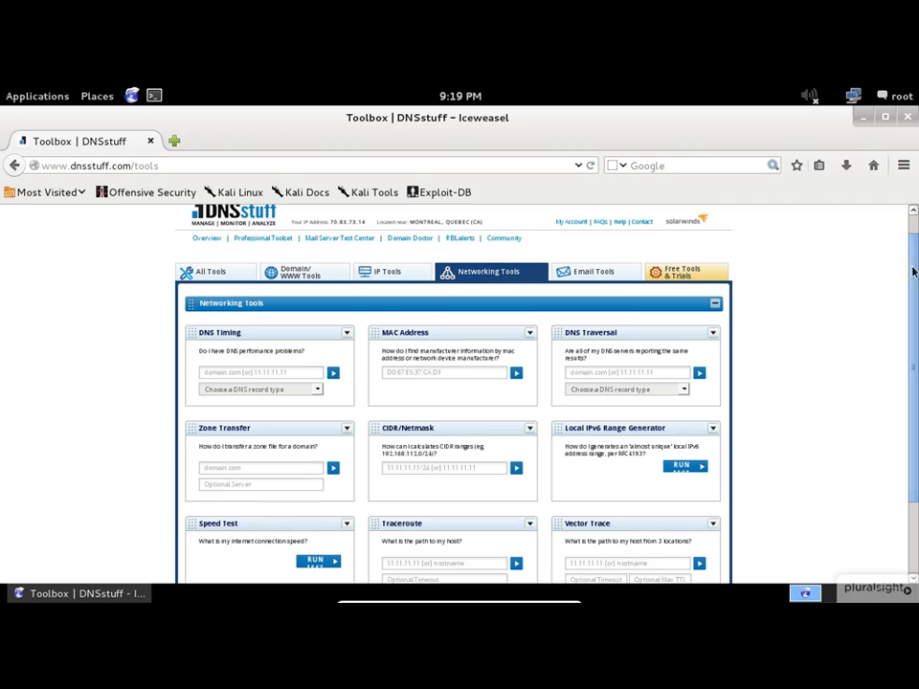
pyautogui.scroll(-3)
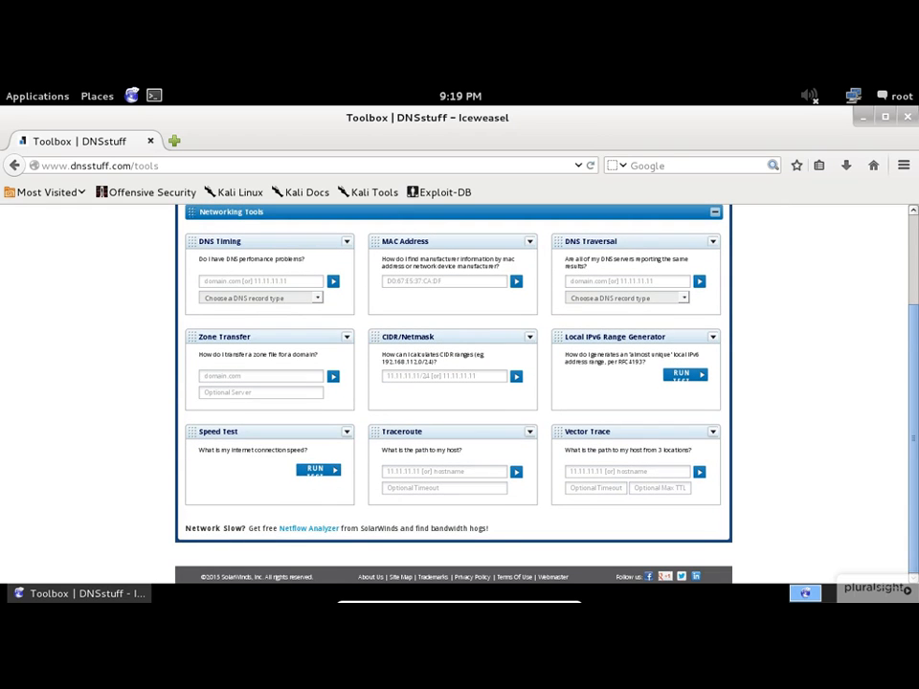
pyautogui.scroll(3)
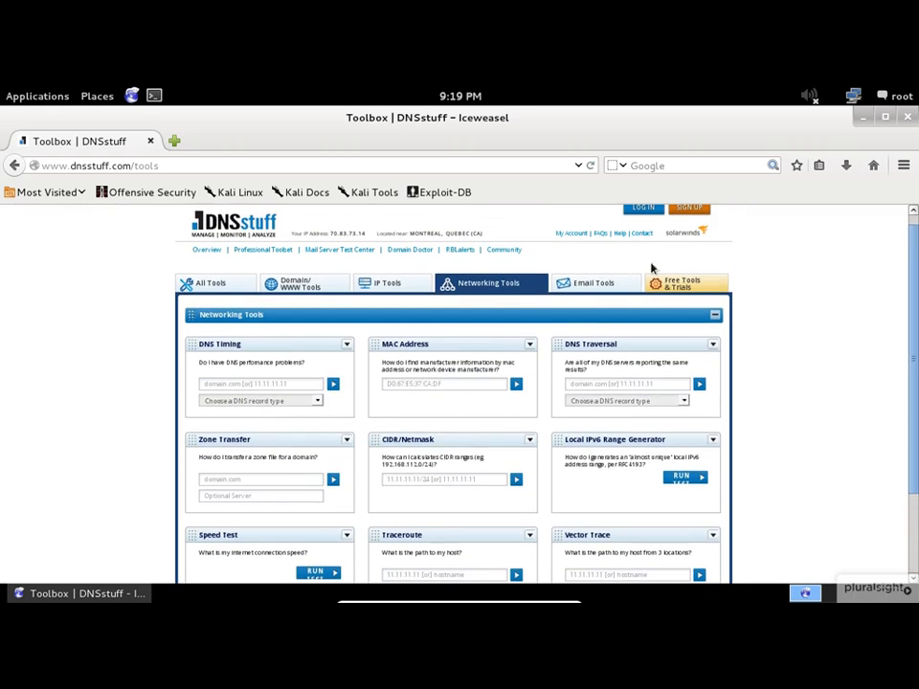
# Step: Show the Email Tools tab and scroll from DKIM Key Checker down to POP Status
pyautogui.click(594, 282)
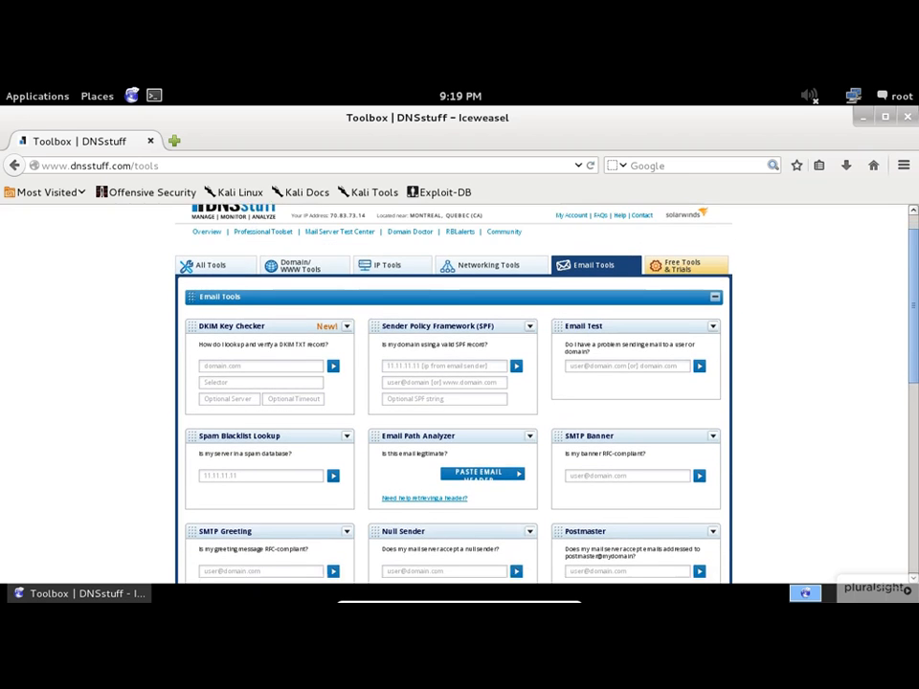
pyautogui.scroll(-3)
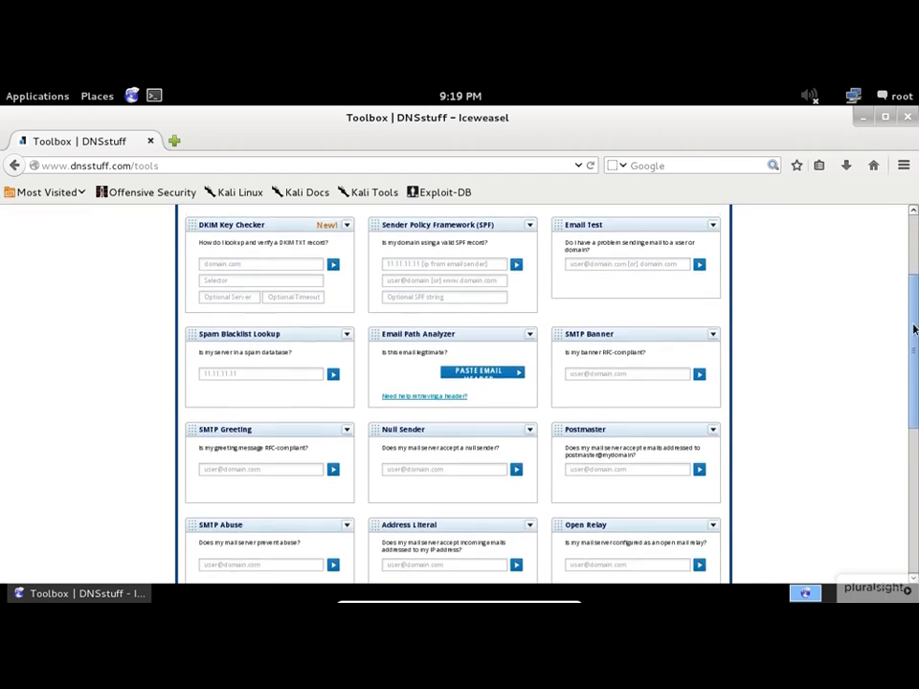
pyautogui.scroll(-3)
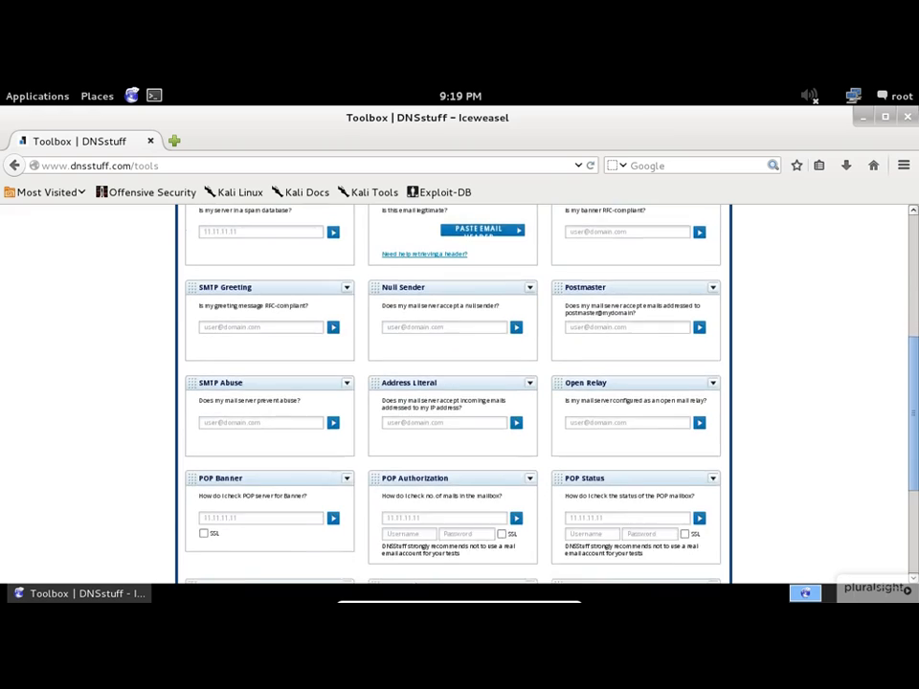